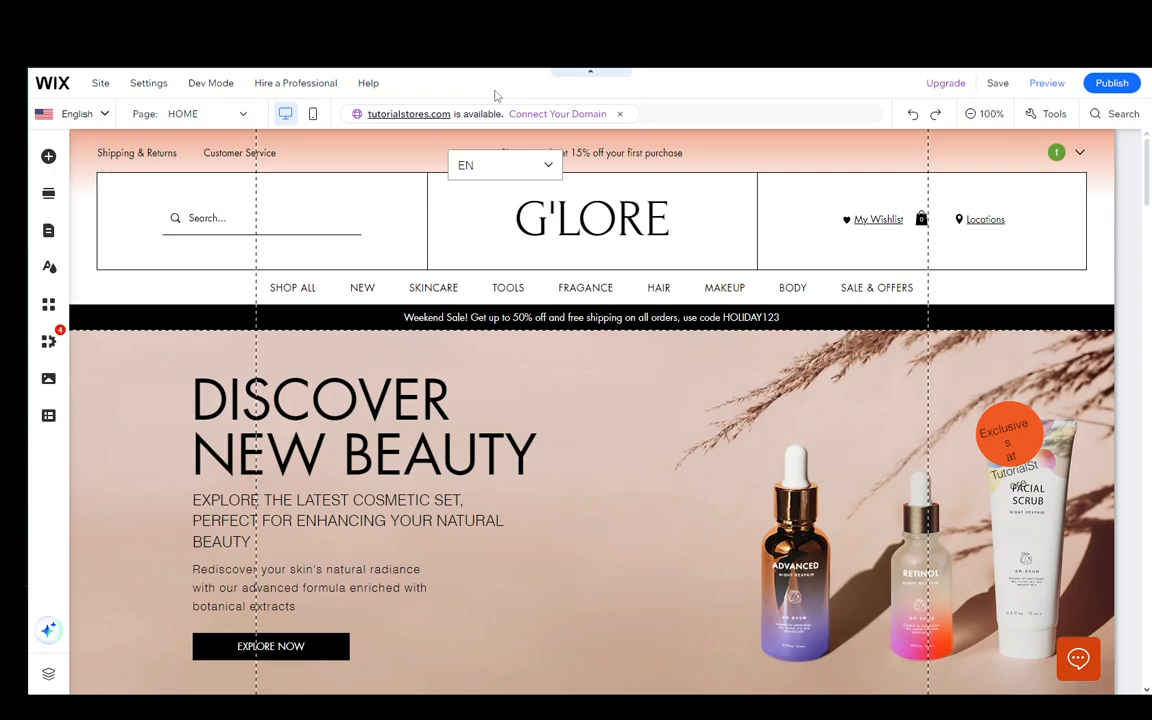
- Add a blank page so 'New Page' appears at the front of the header menu
click(48, 228)
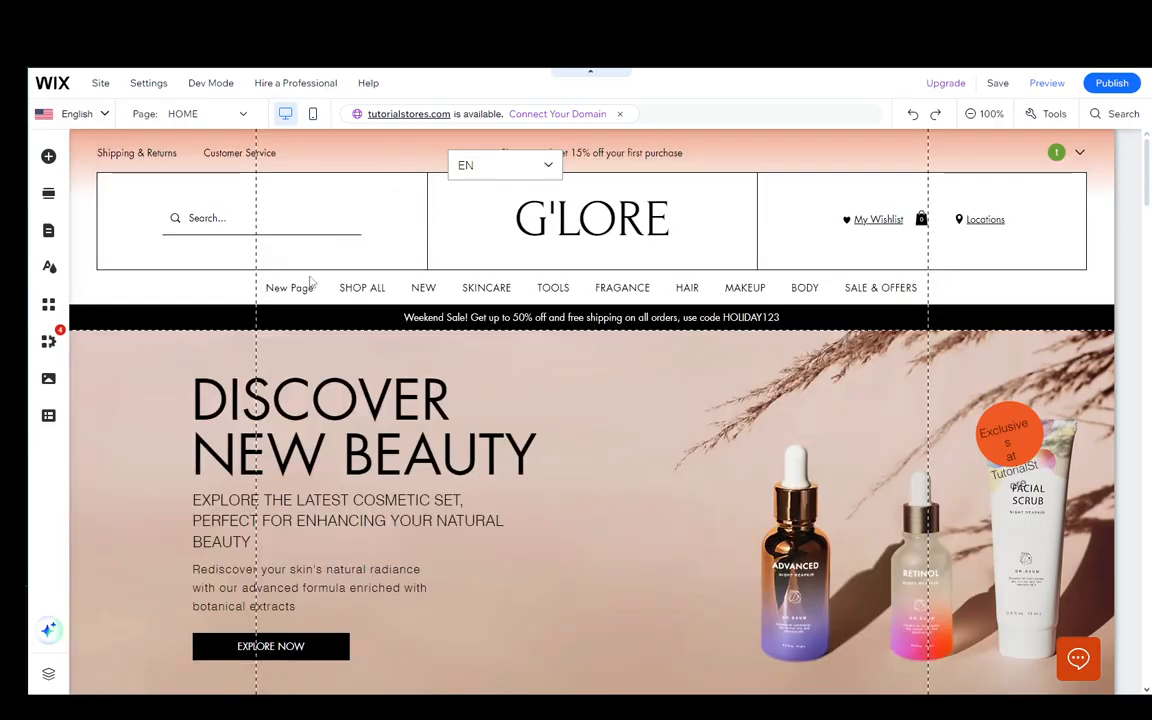
mouse_move(412, 260)
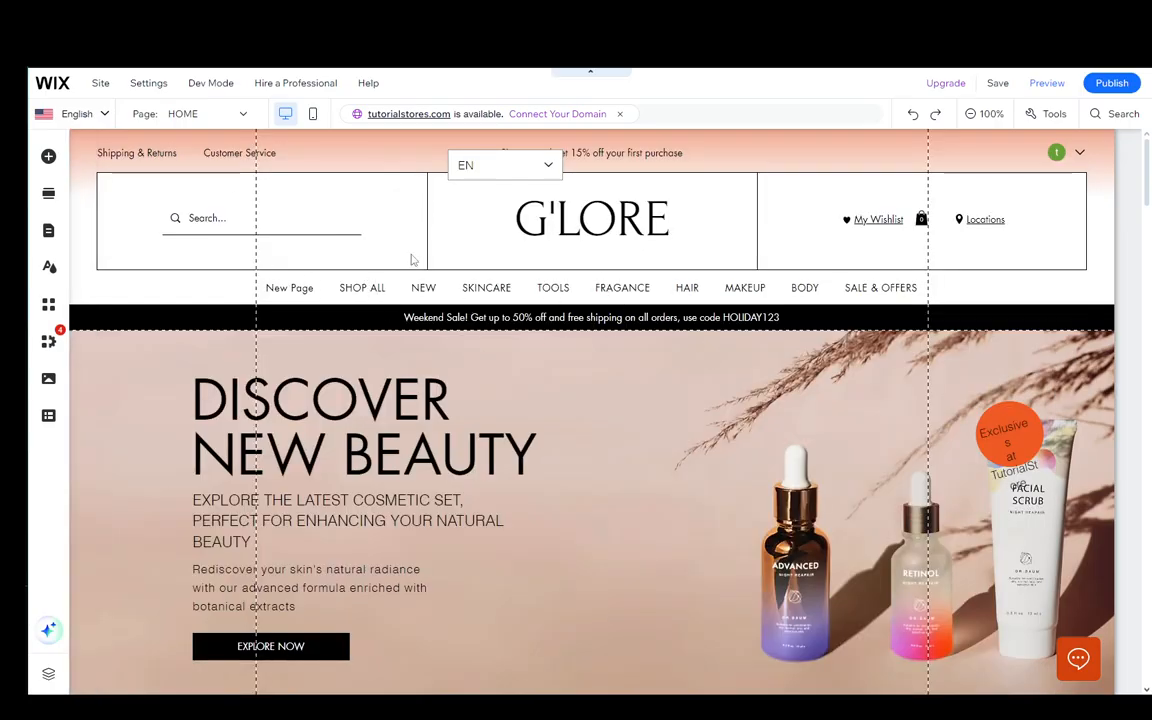
click(288, 288)
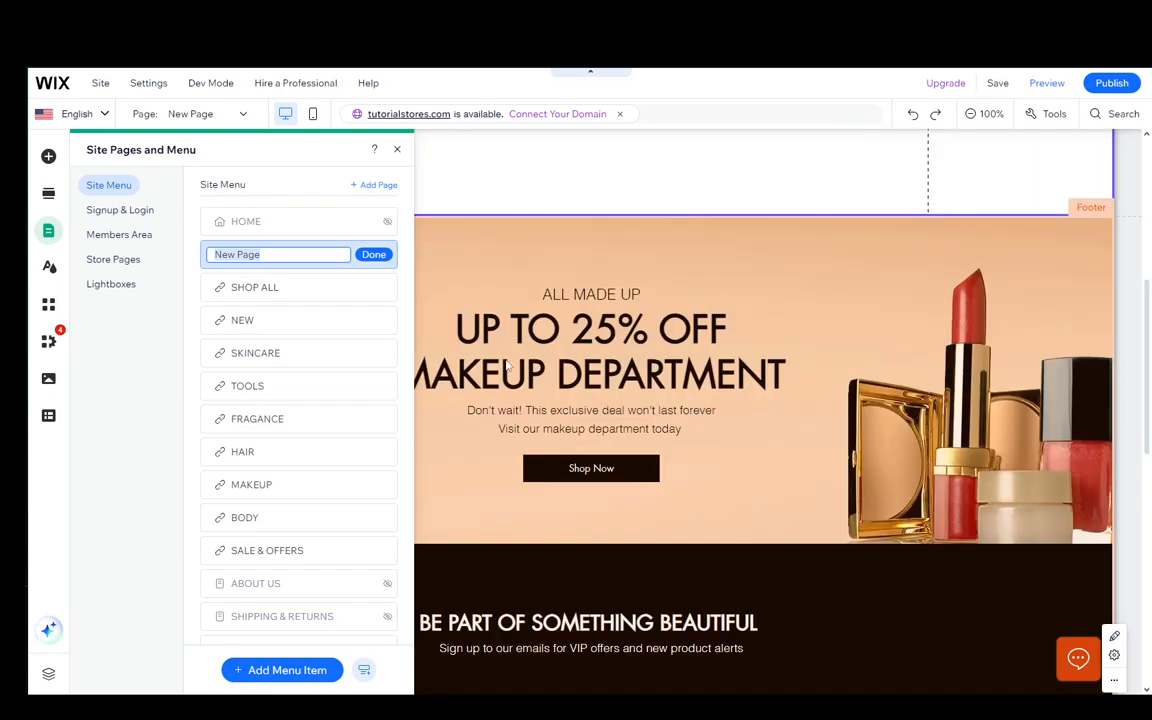
- Keep the name 'New Page' with Done and close the Site Pages panel
click(372, 254)
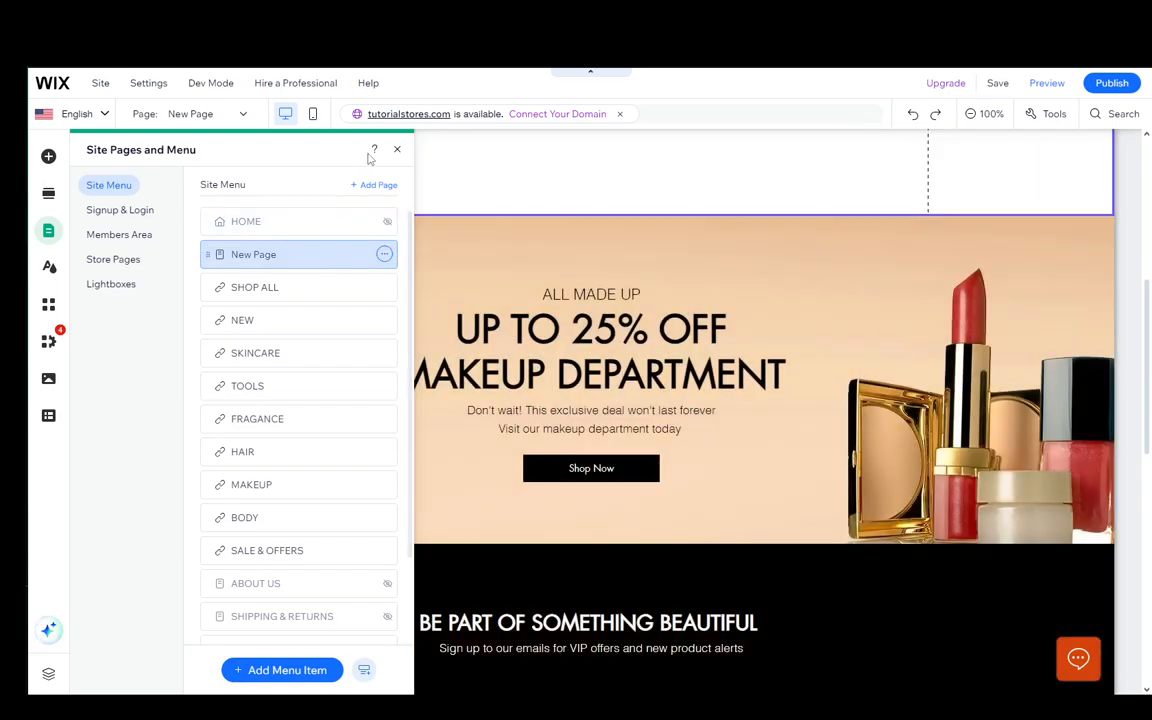
click(396, 148)
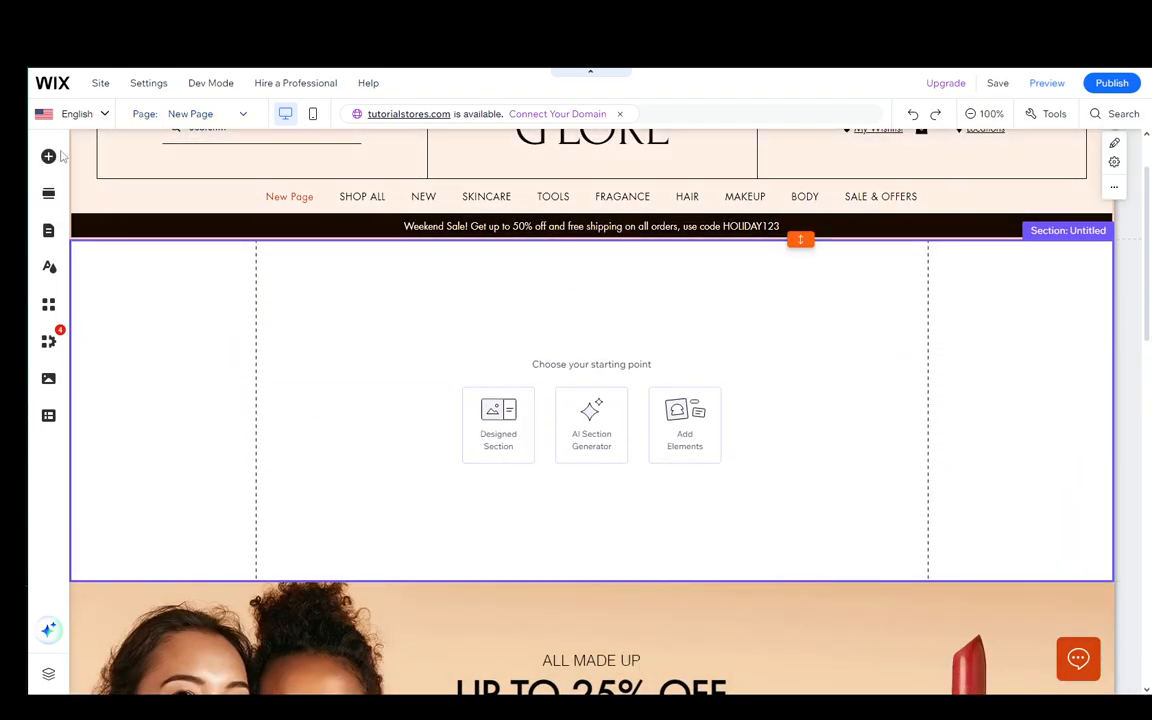
- Show the Box category of Add Elements with its Tabs design presets
click(44, 156)
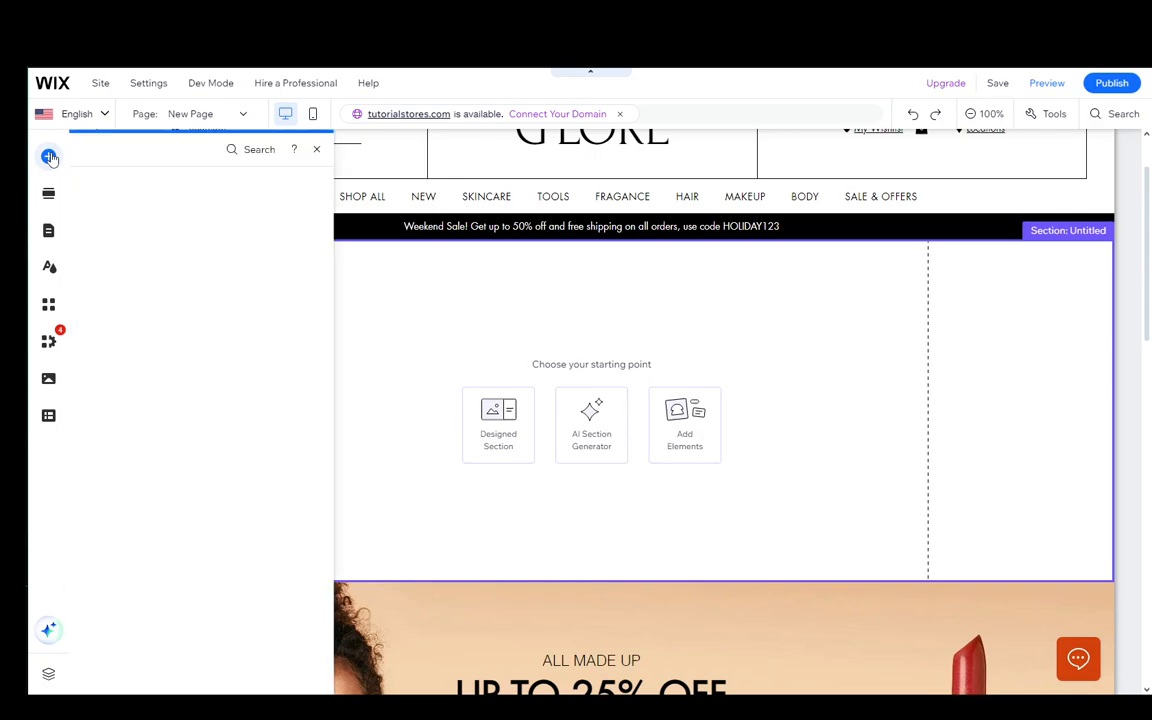
click(48, 156)
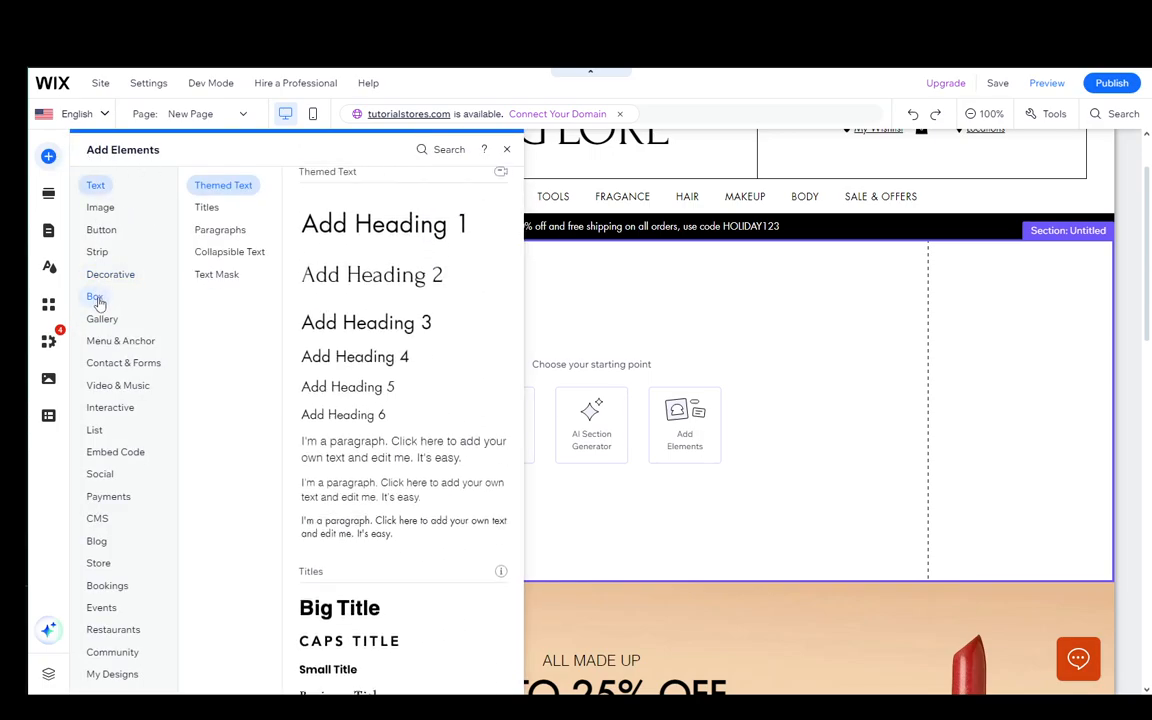
click(94, 296)
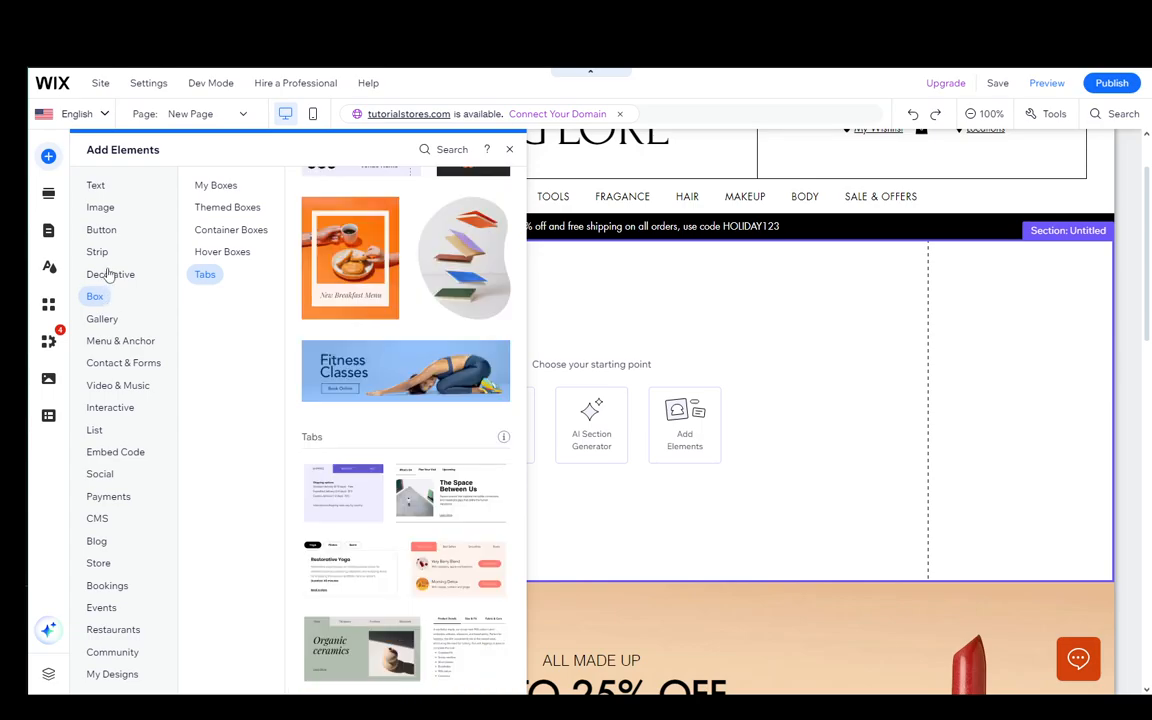
click(110, 274)
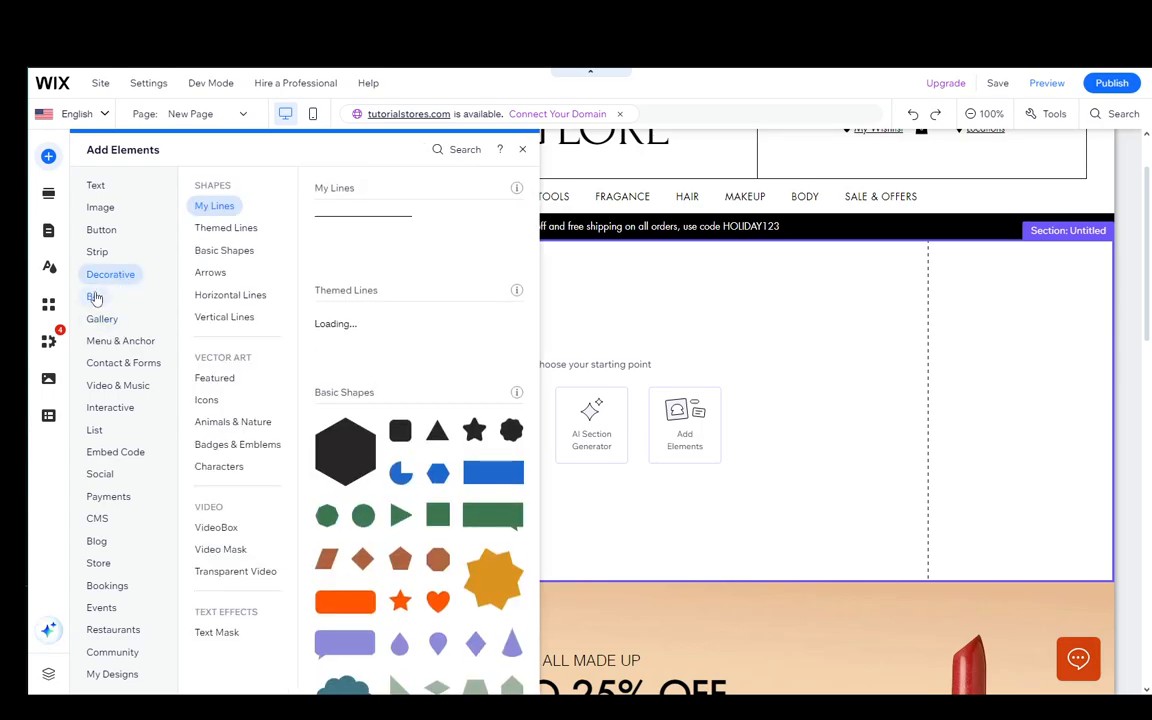
click(94, 296)
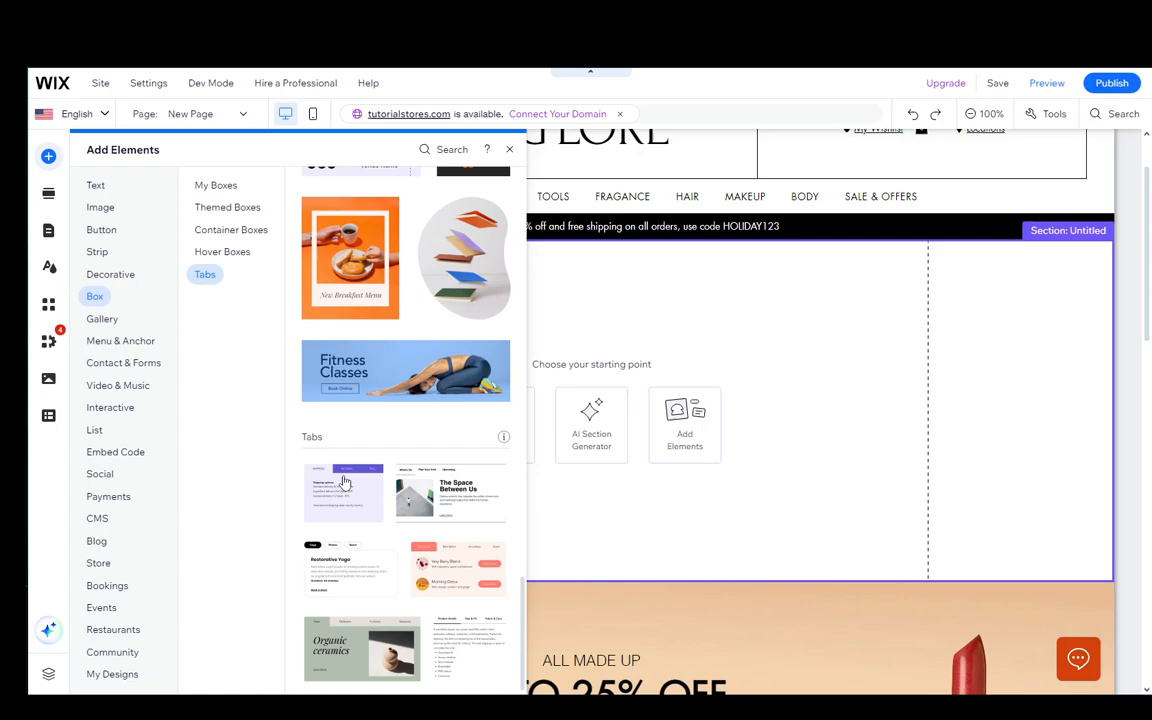
mouse_move(446, 508)
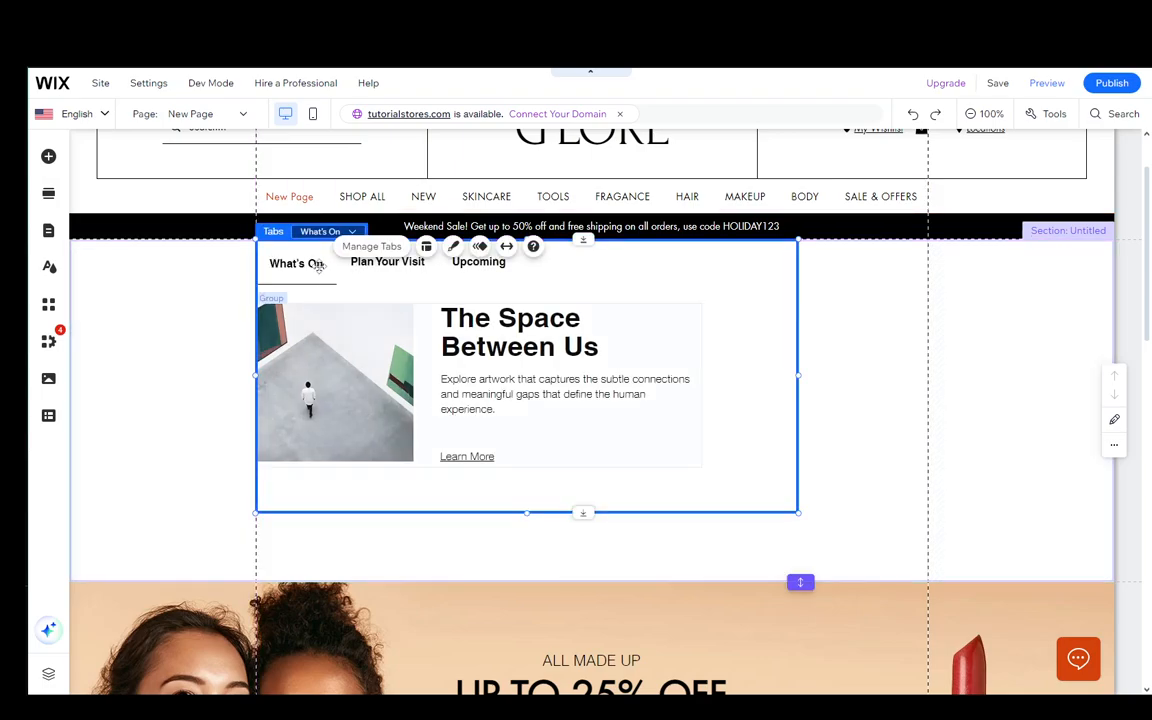
- Preview the Upcoming tab, return to What's On, and reselect the Tabs element
click(352, 232)
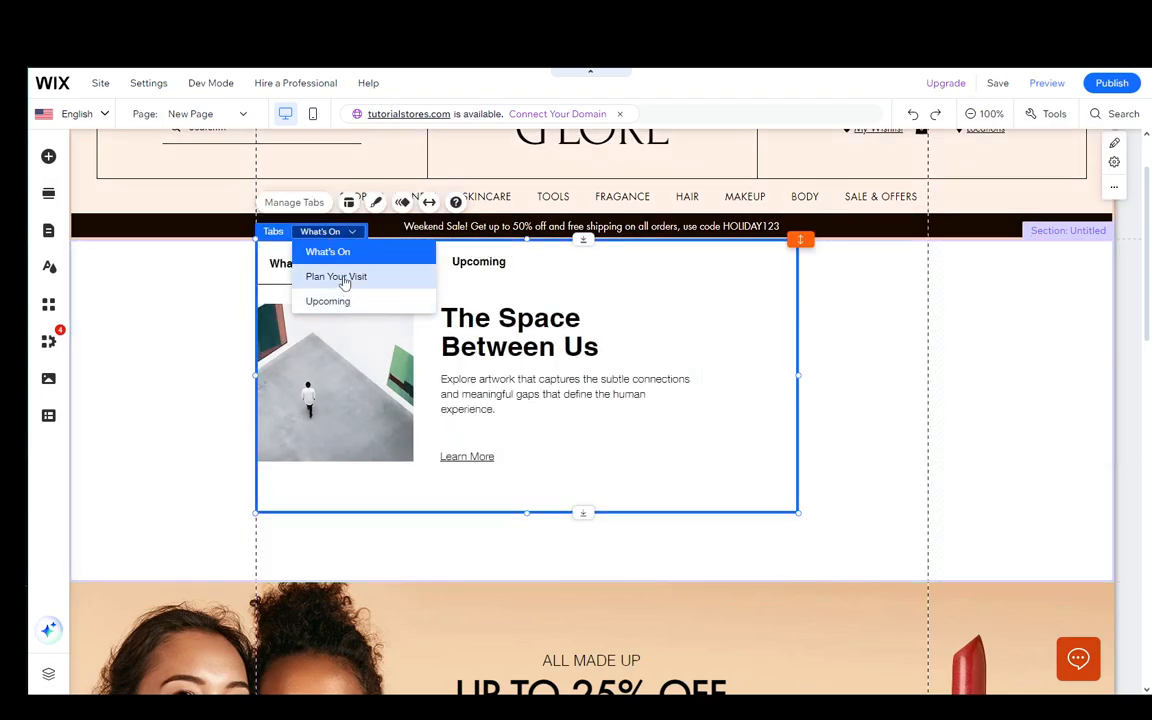
click(328, 300)
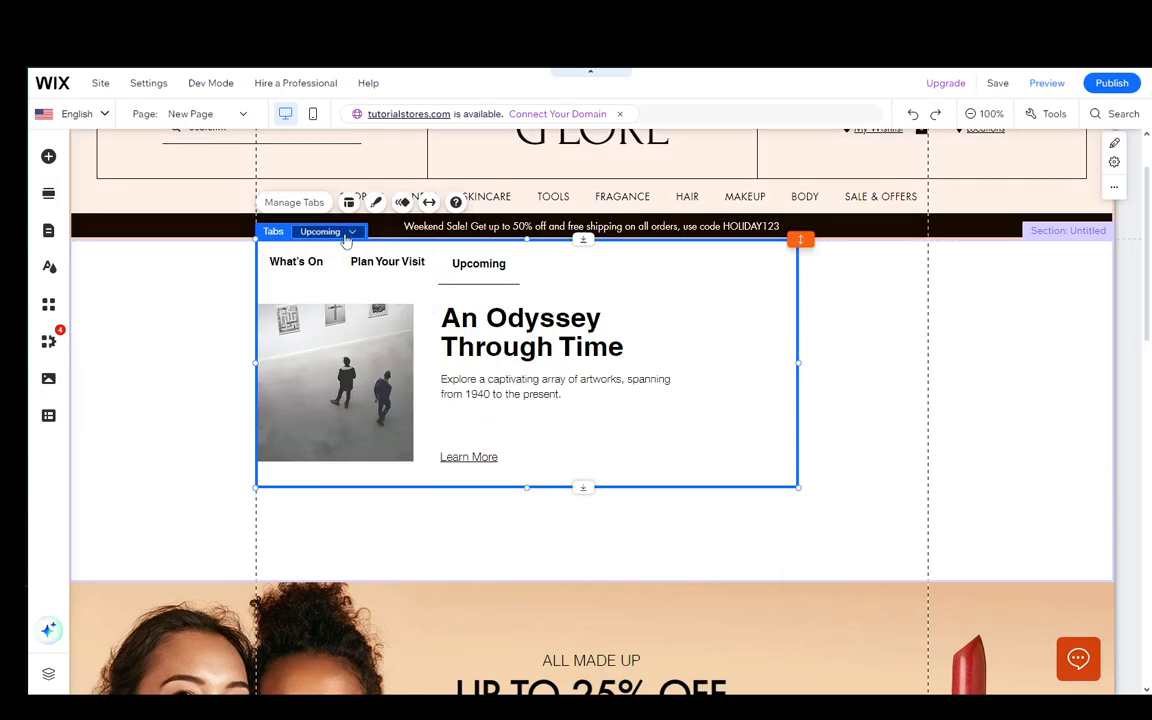
click(296, 260)
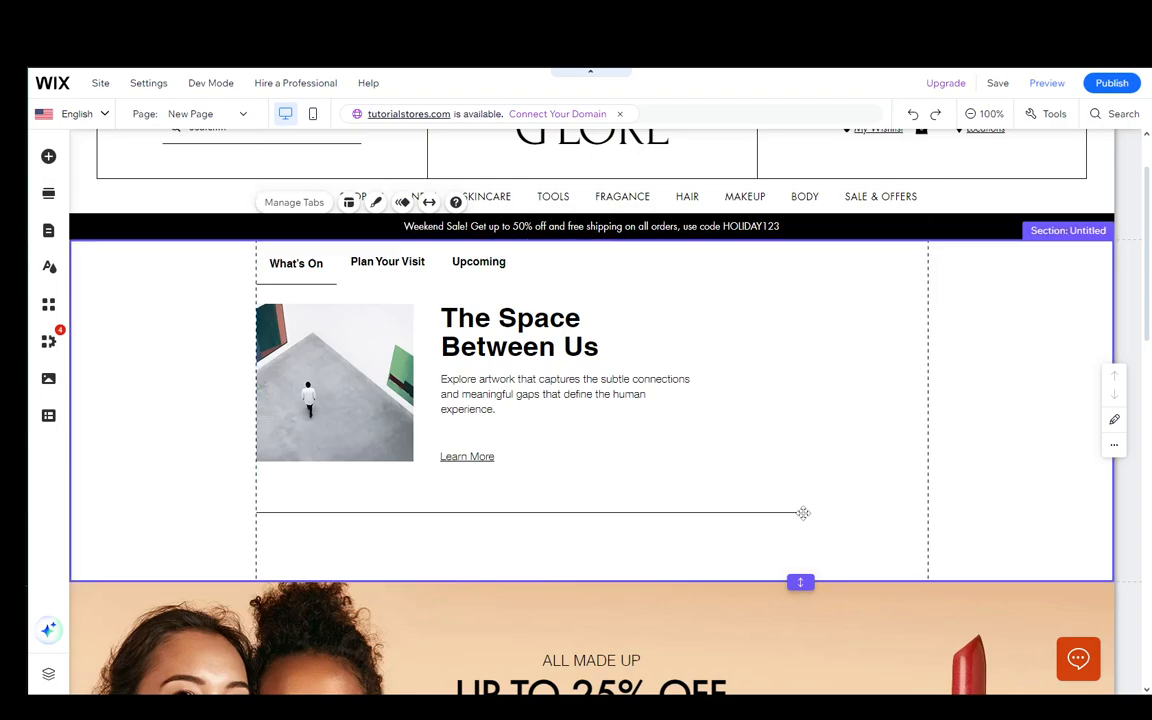
click(294, 200)
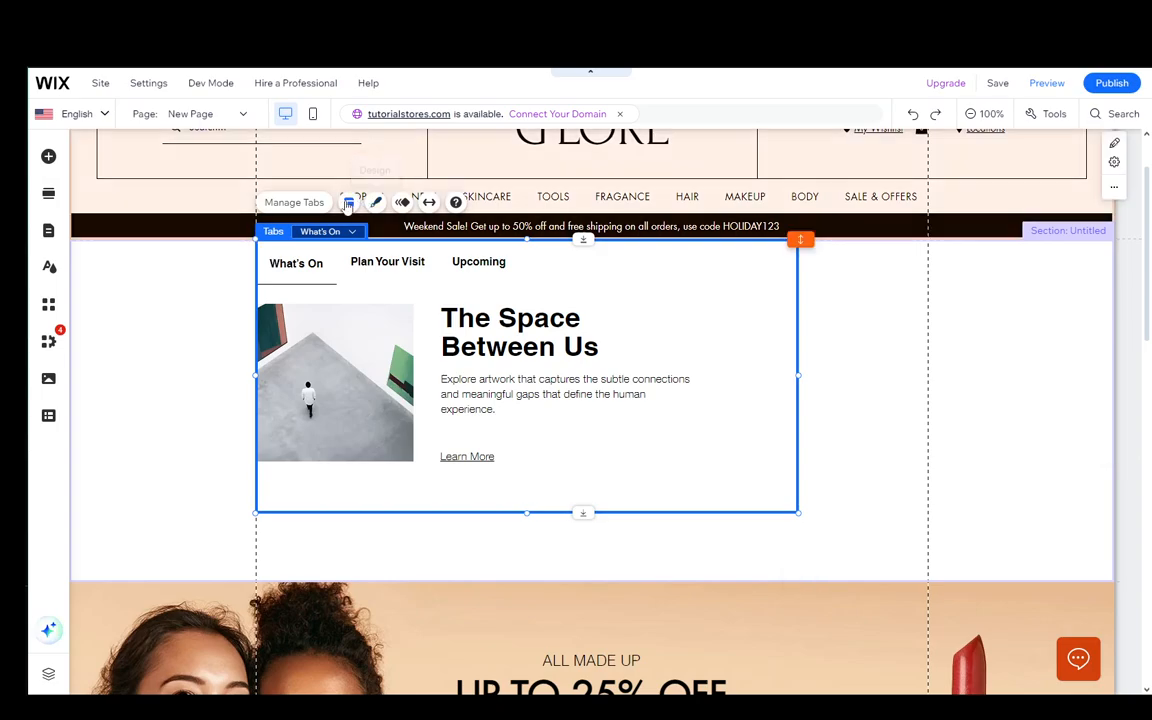
mouse_move(376, 202)
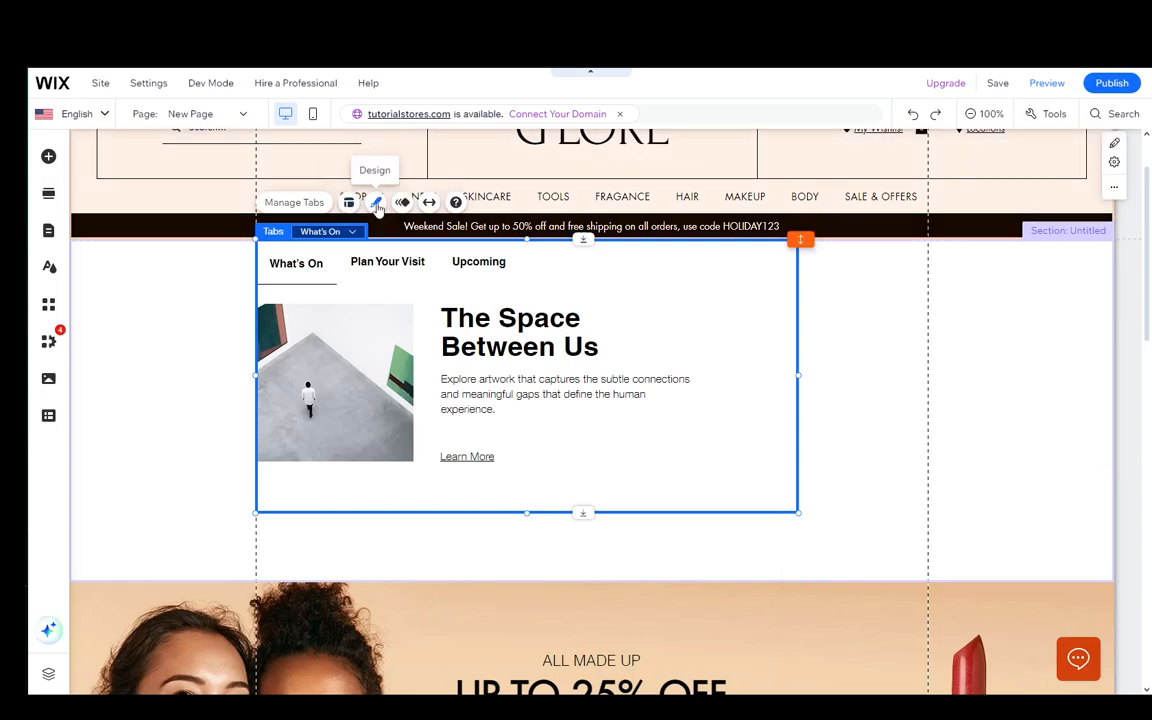
mouse_move(456, 202)
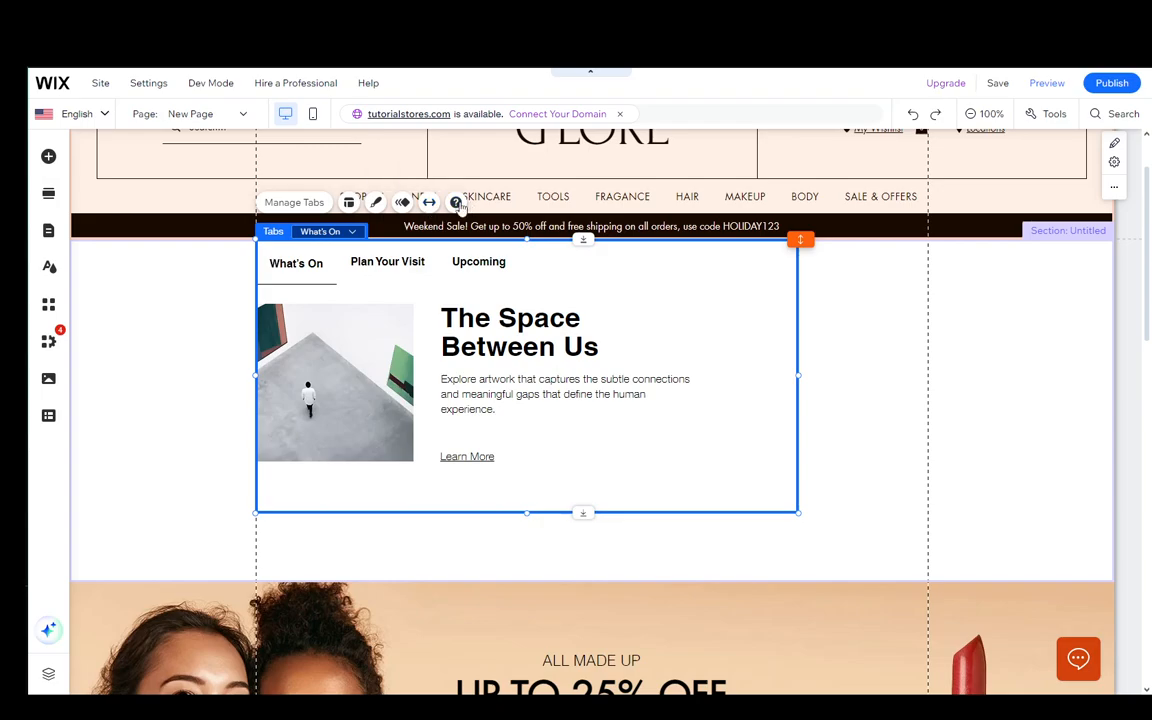
- Turn on full-width stretch for the Tabs element so it spans the section
click(440, 202)
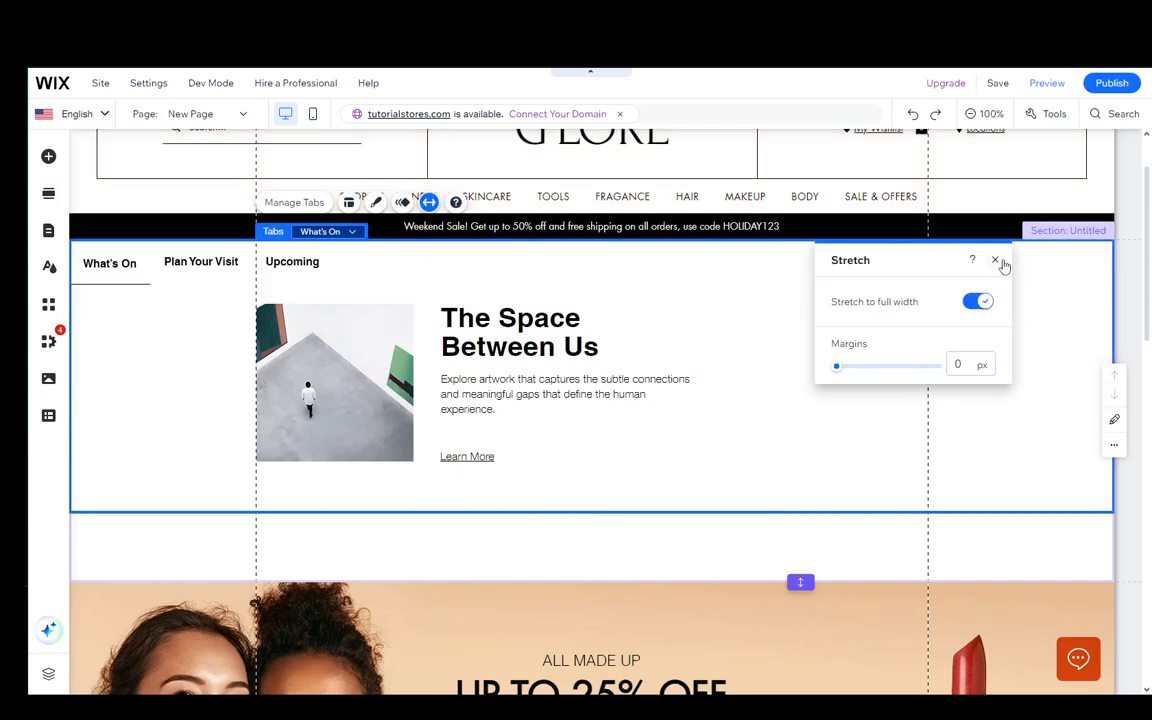
click(996, 260)
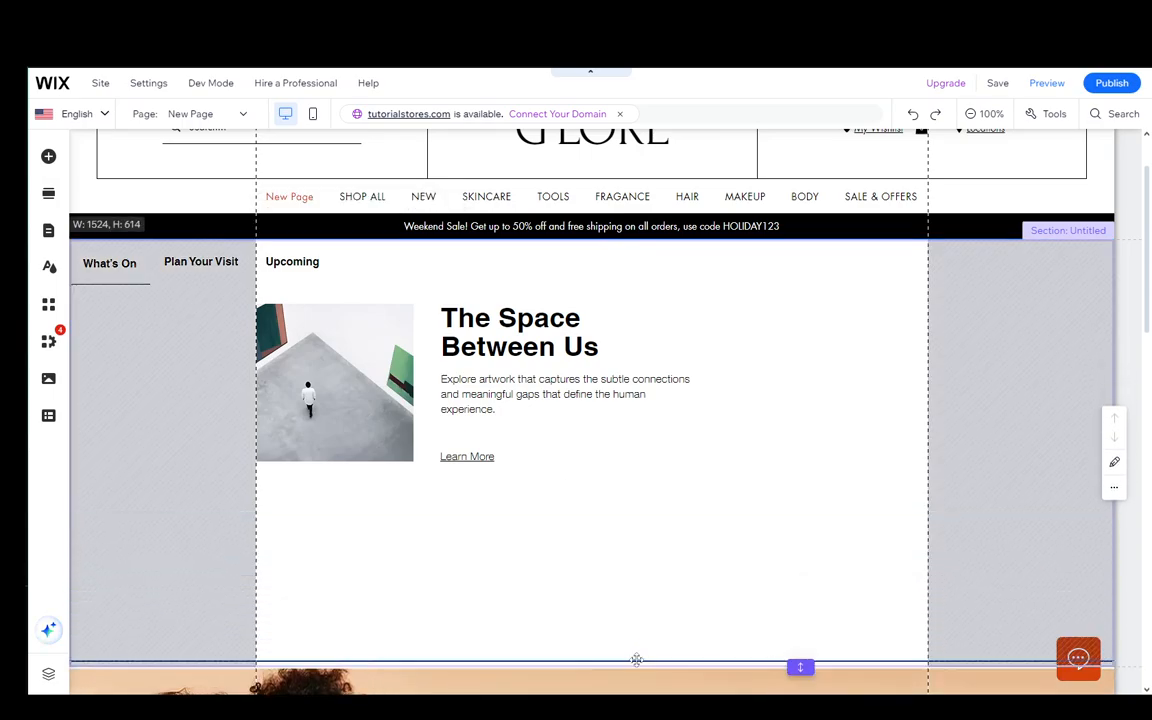
click(108, 262)
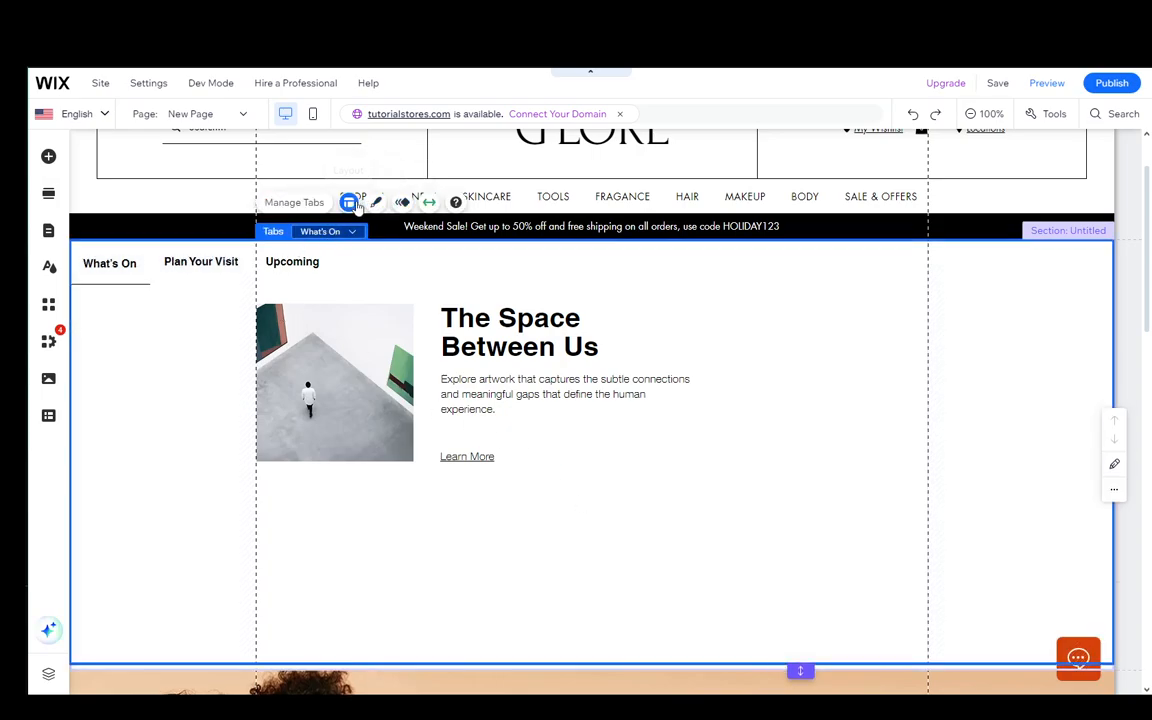
- Set the tabs to Stretch distribution with centered label text
click(348, 202)
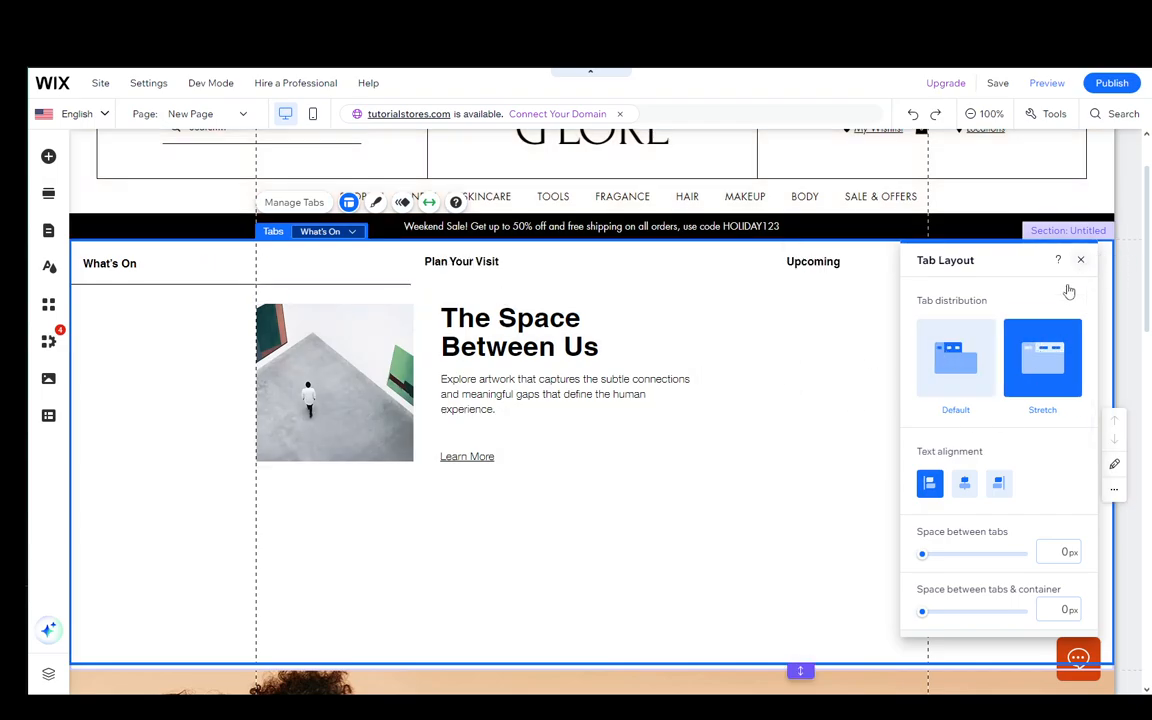
click(964, 482)
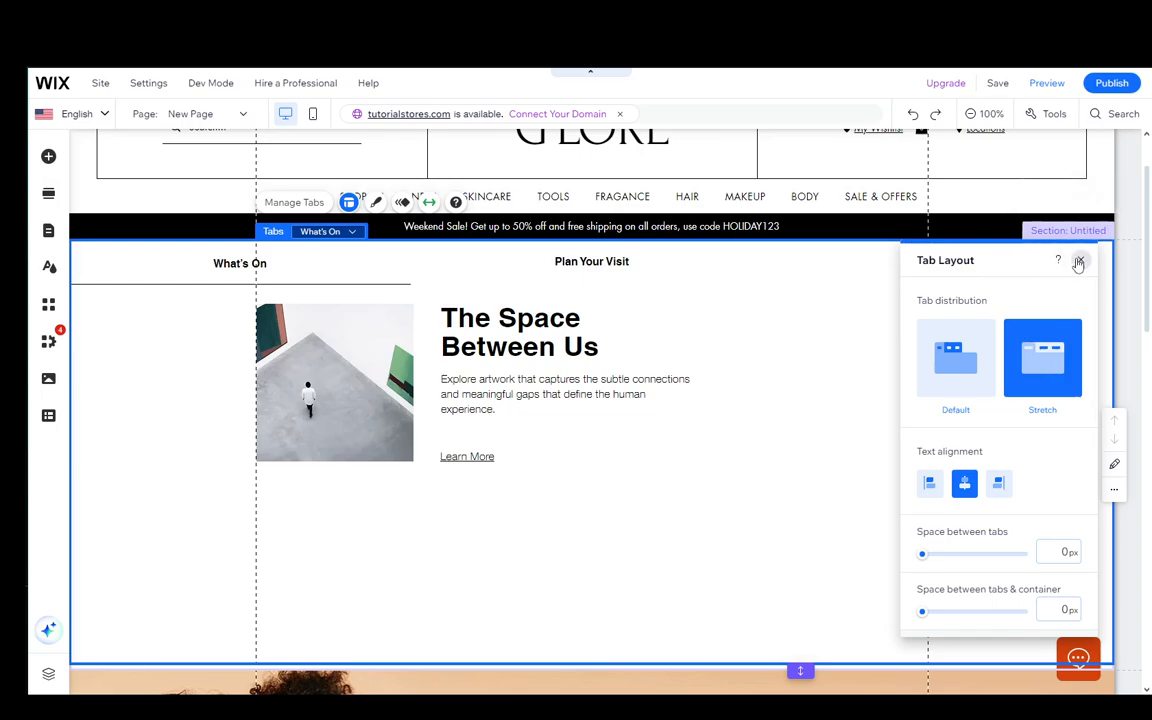
click(1076, 264)
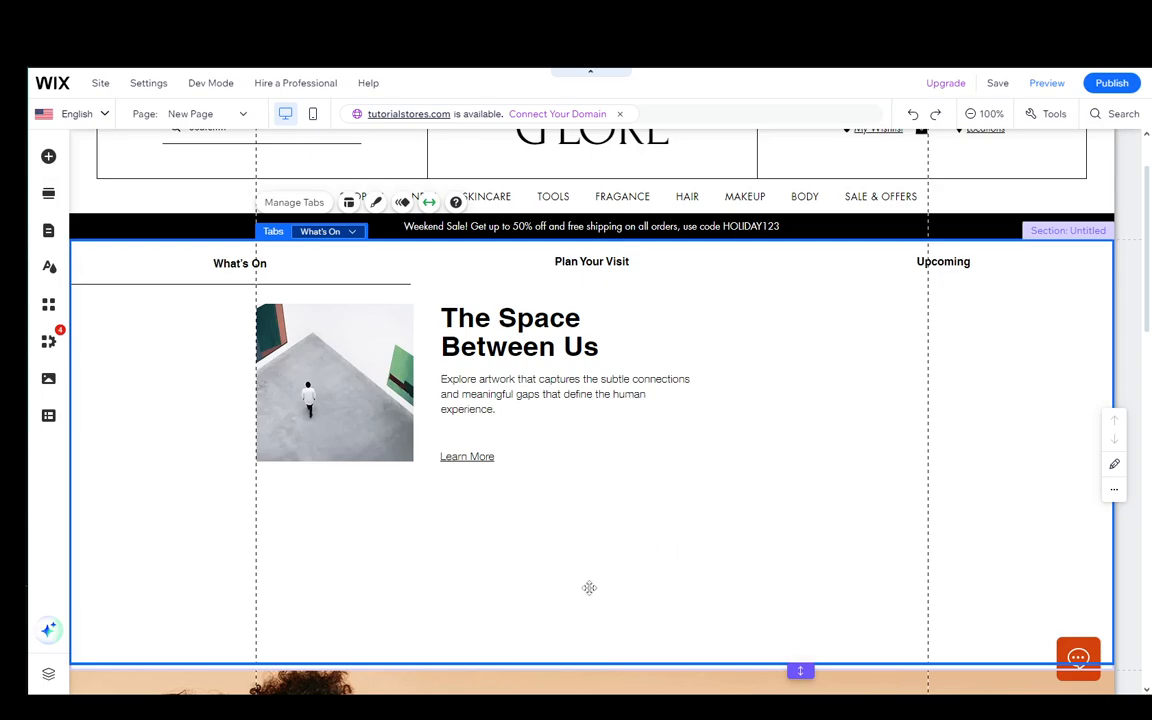
mouse_move(436, 532)
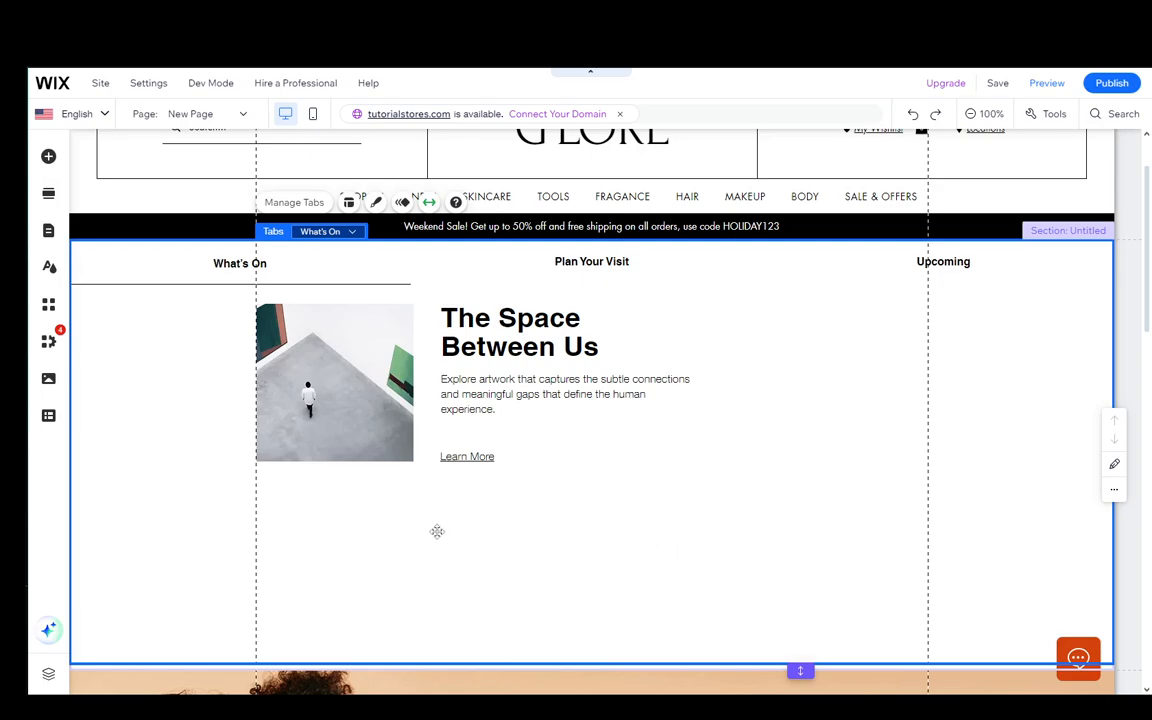